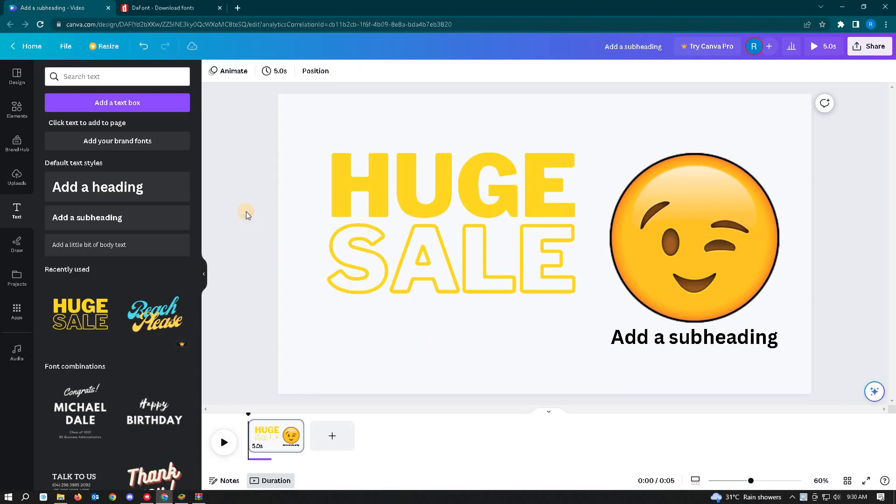
mouse_move(225, 218)
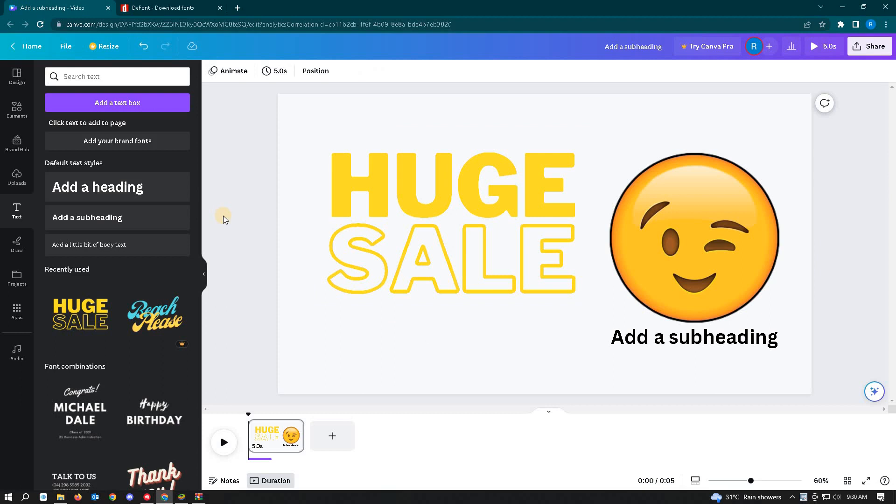
mouse_move(214, 213)
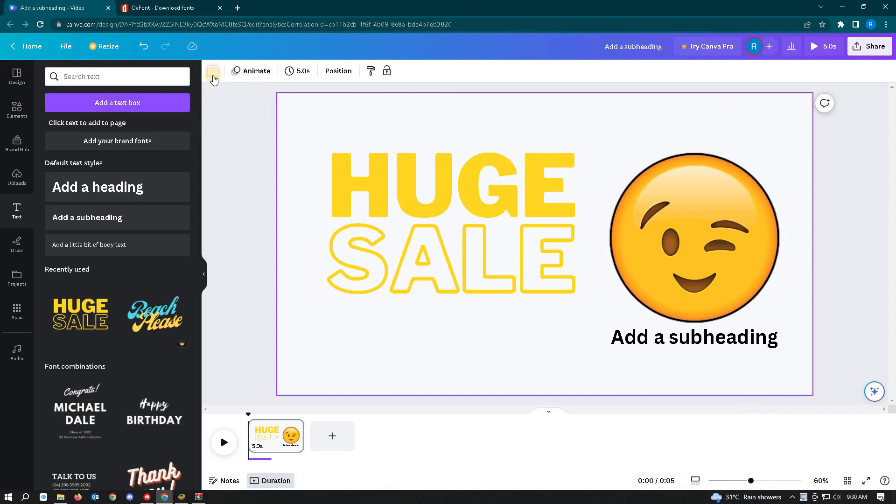
mouse_move(302, 108)
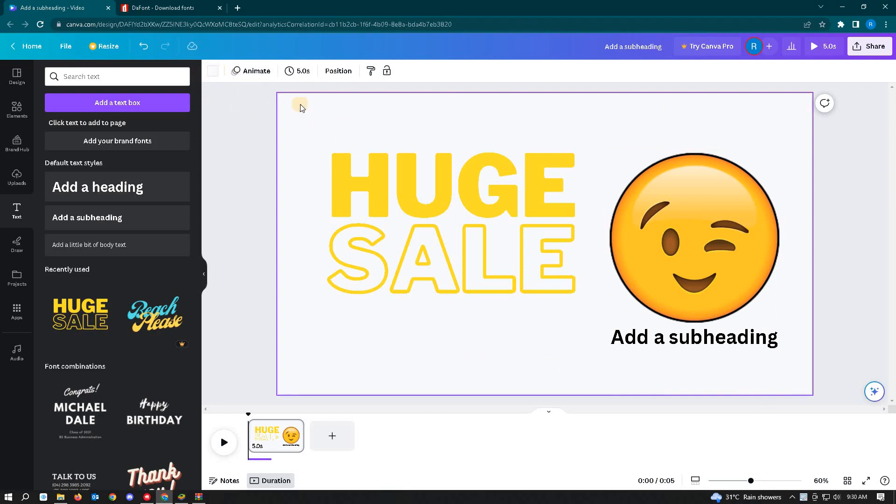
mouse_move(328, 111)
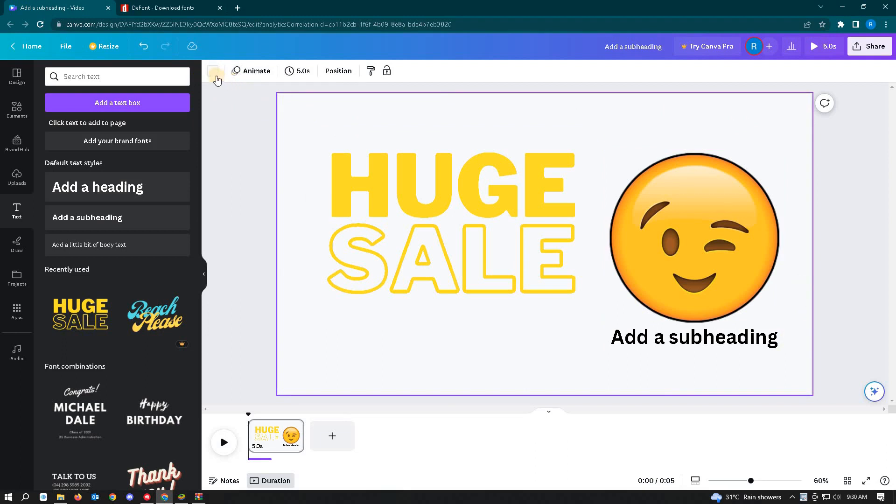
mouse_move(215, 71)
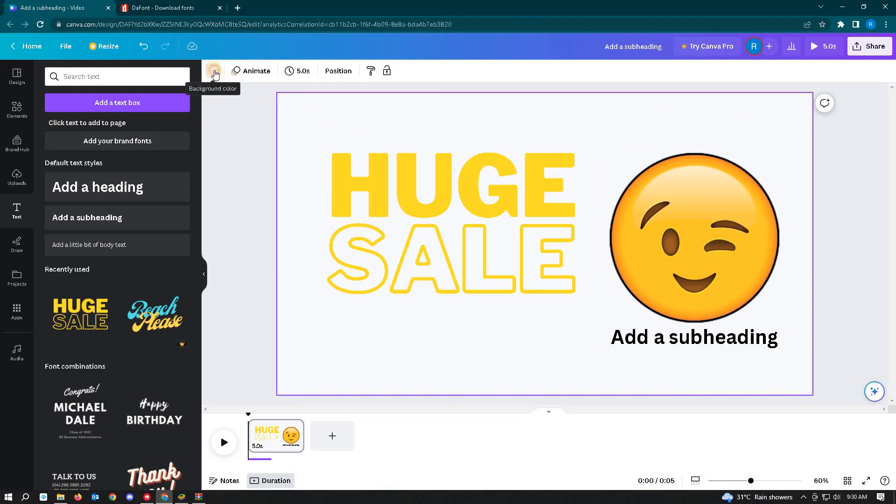
- Preview the emoji's orange-yellow, a paler orange and black as the page background
click(213, 70)
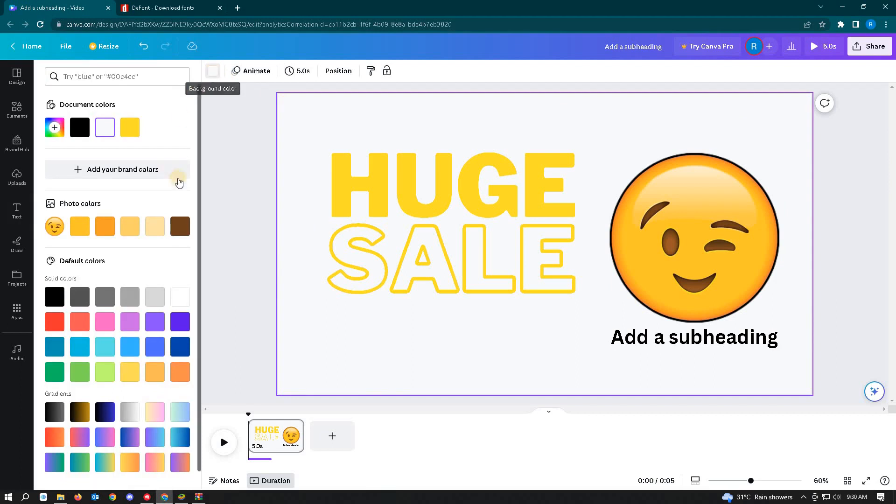
mouse_move(105, 227)
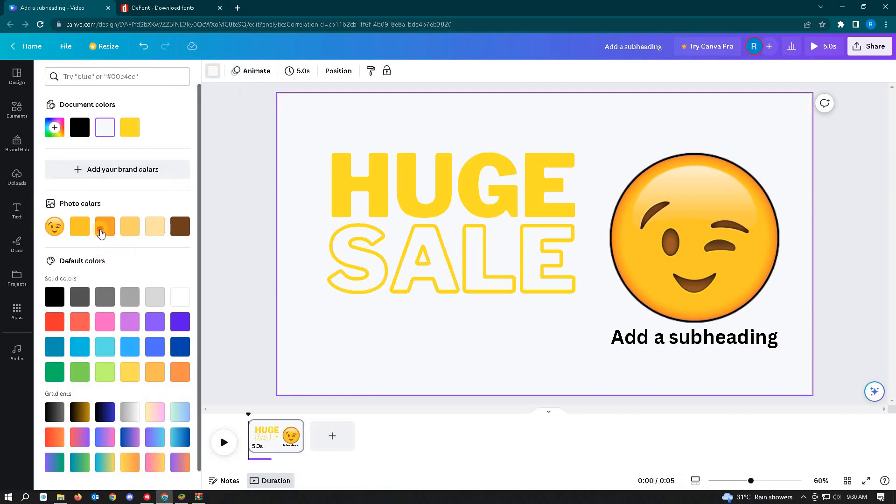
click(79, 226)
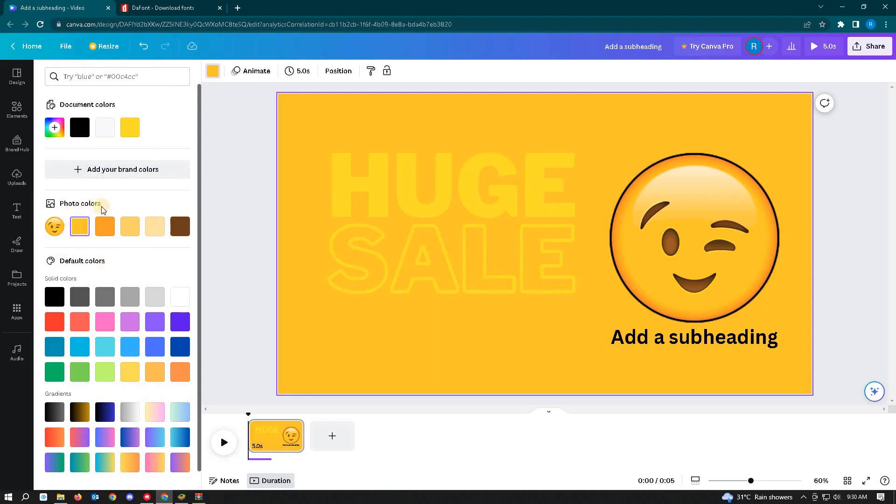
click(693, 237)
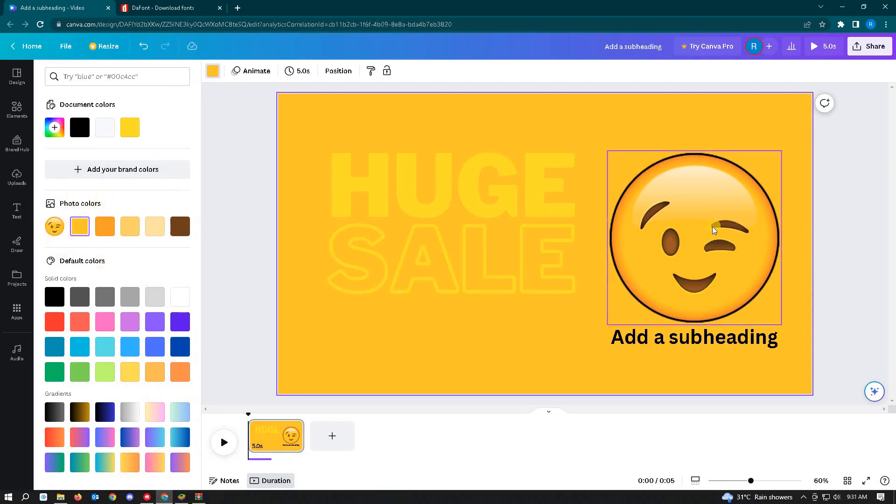
click(154, 226)
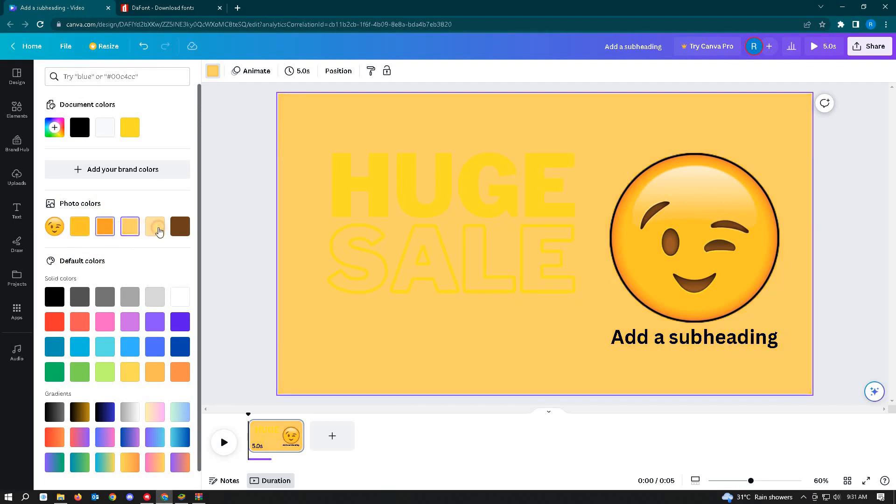
click(180, 226)
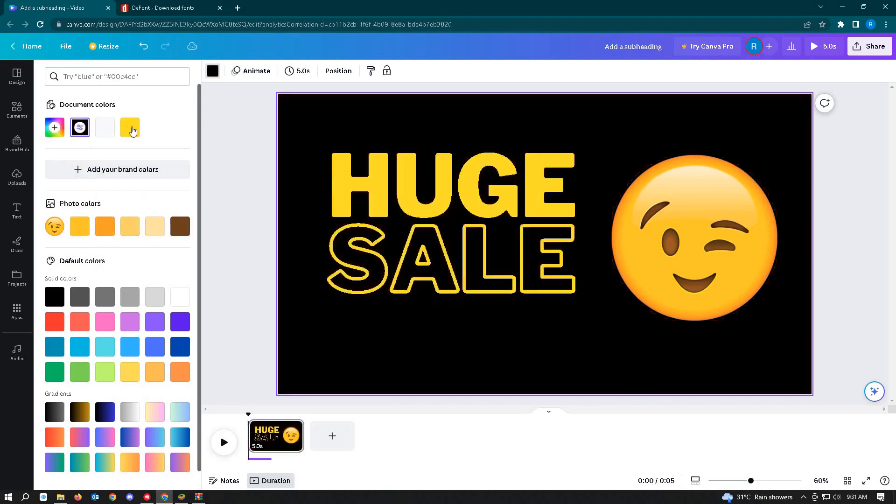
- Return the background to white, then fill it with the design's yellow Document color
click(79, 127)
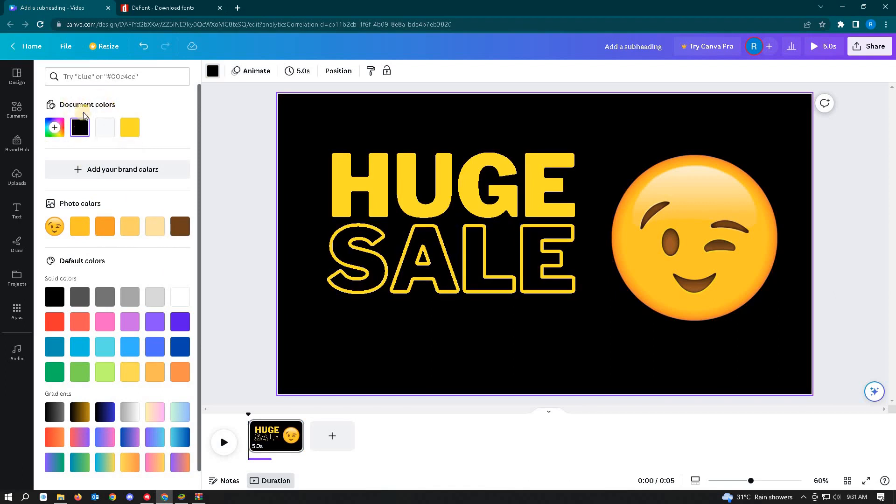
click(104, 127)
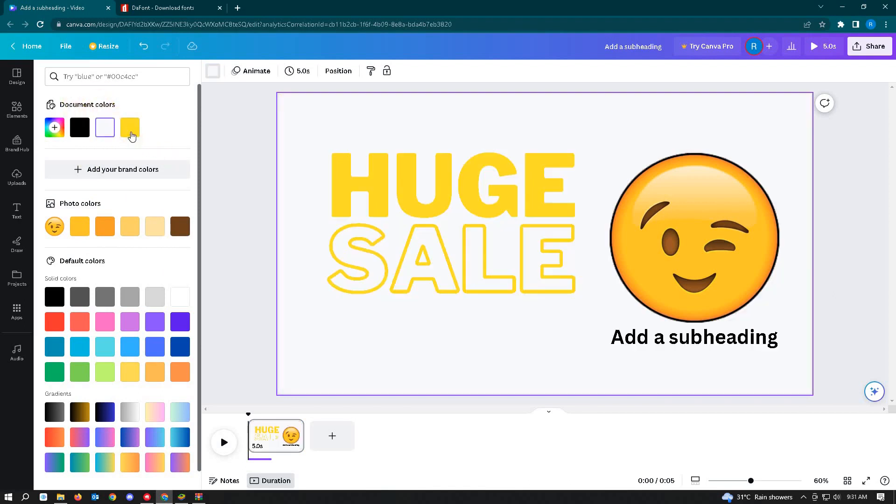
click(130, 127)
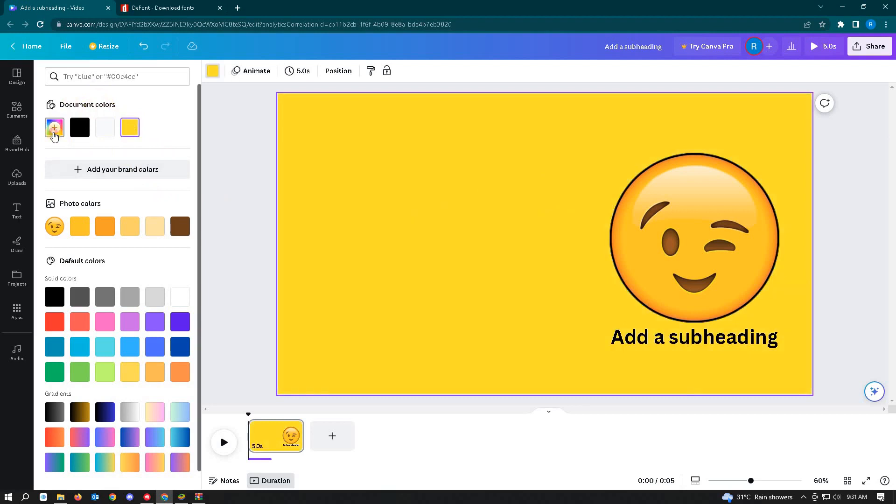
- Make the page background a custom bright green using the hue slider
click(54, 127)
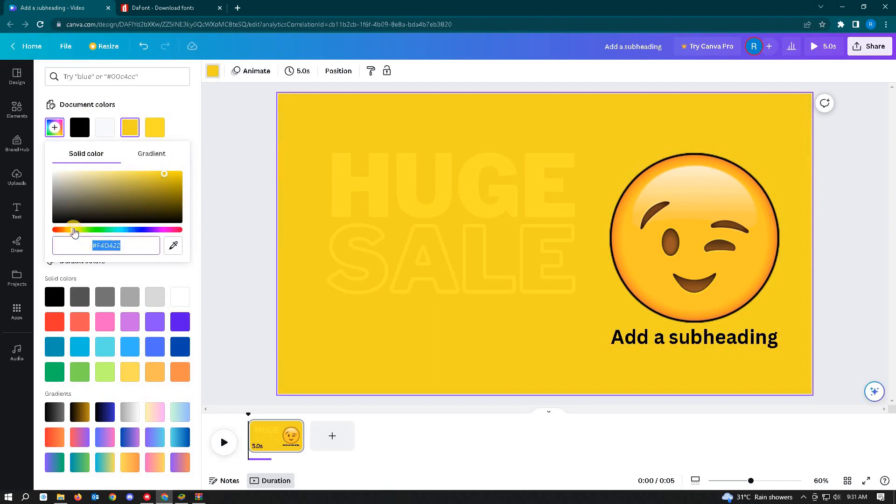
click(106, 229)
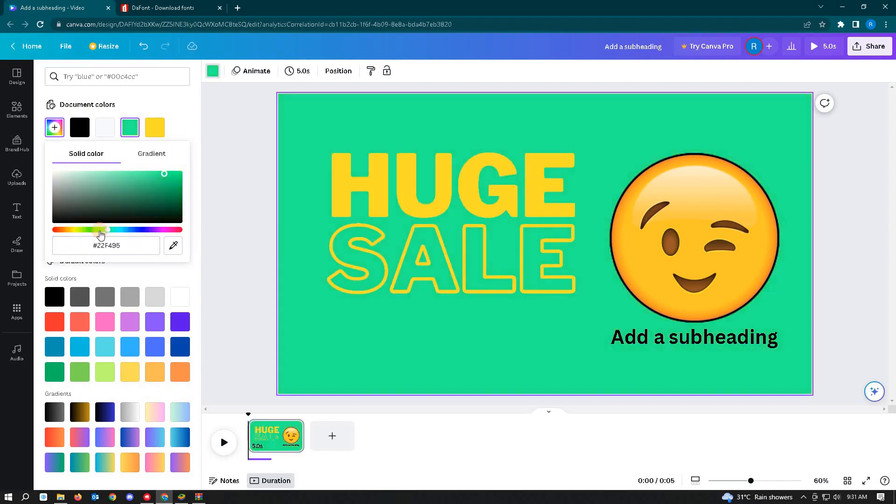